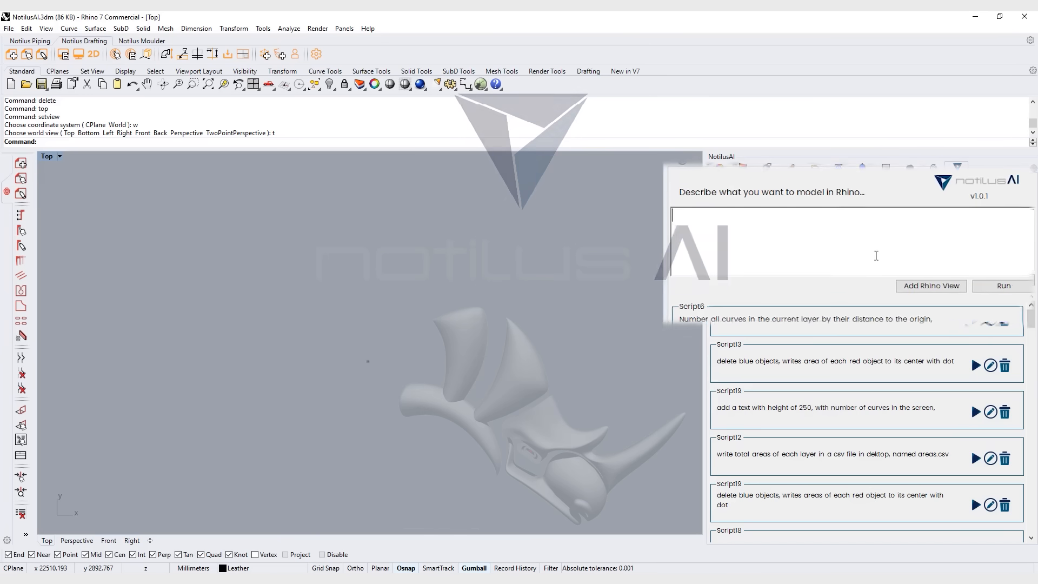
Prompt Notilus AI for 100 random rectangles, height 200–500, width 100–2500, 250 mm apart, and run it.
text(place 100 random re)
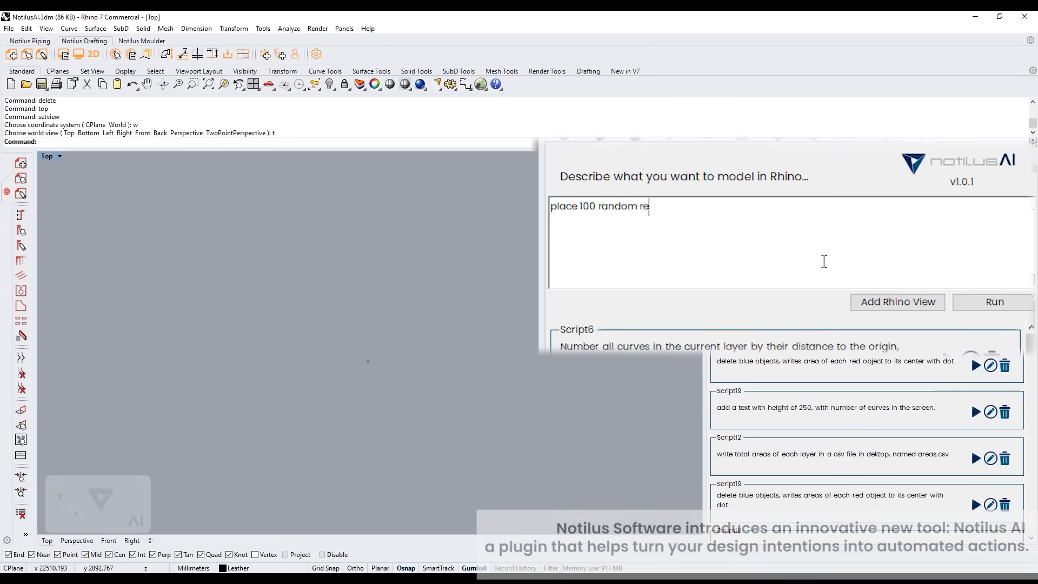
text(ctangles, height min :)
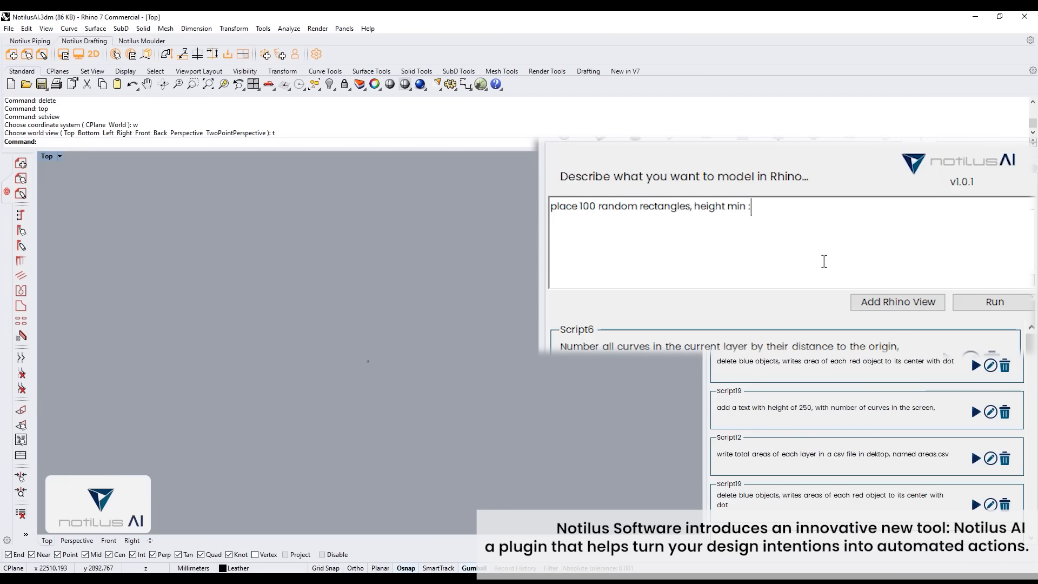
text(200, max 500, width)
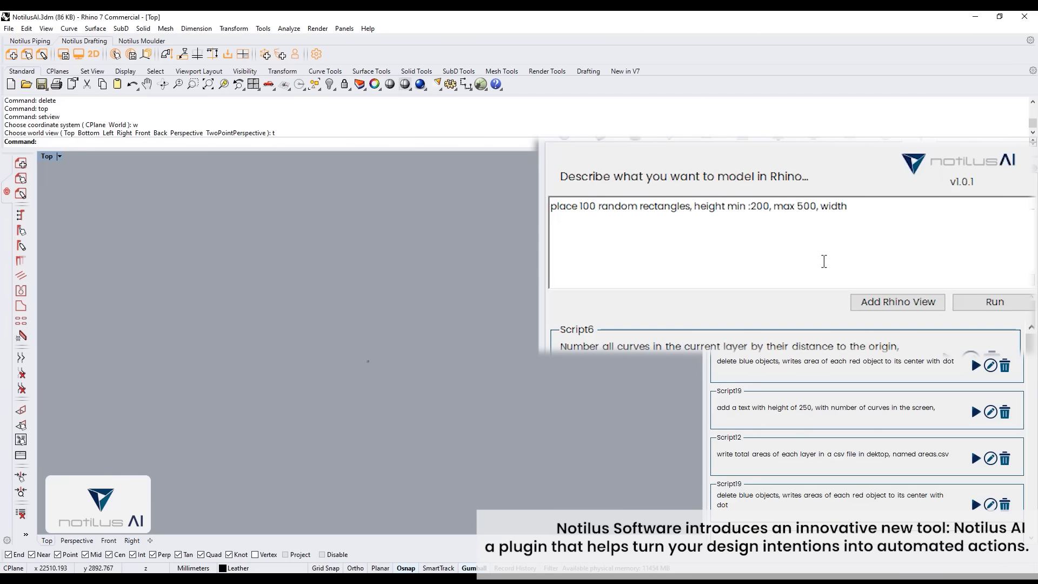
text(min:100, max 2500. place them in di)
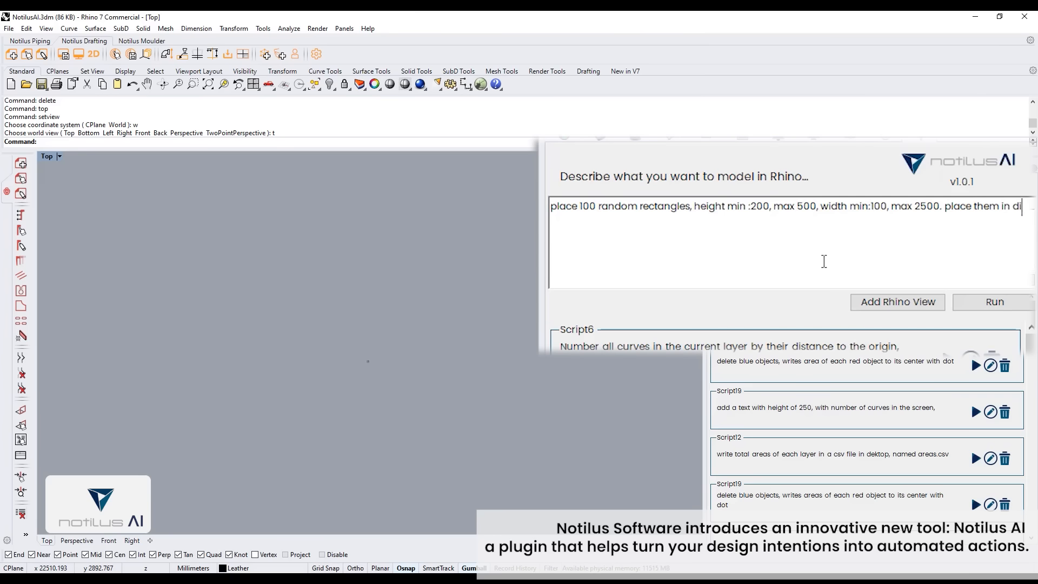
text(250 mm distance in between)
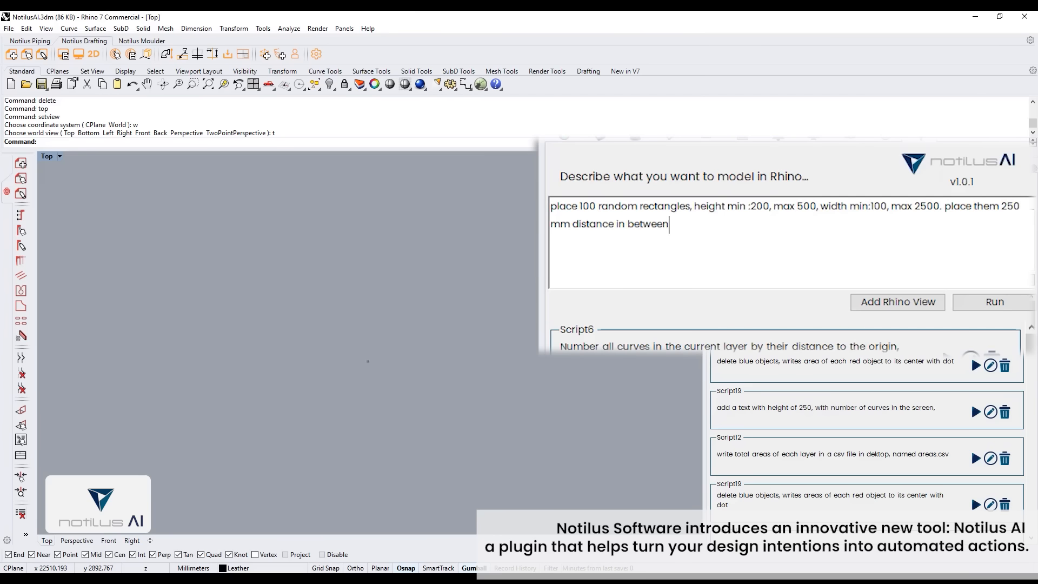
click(993, 302)
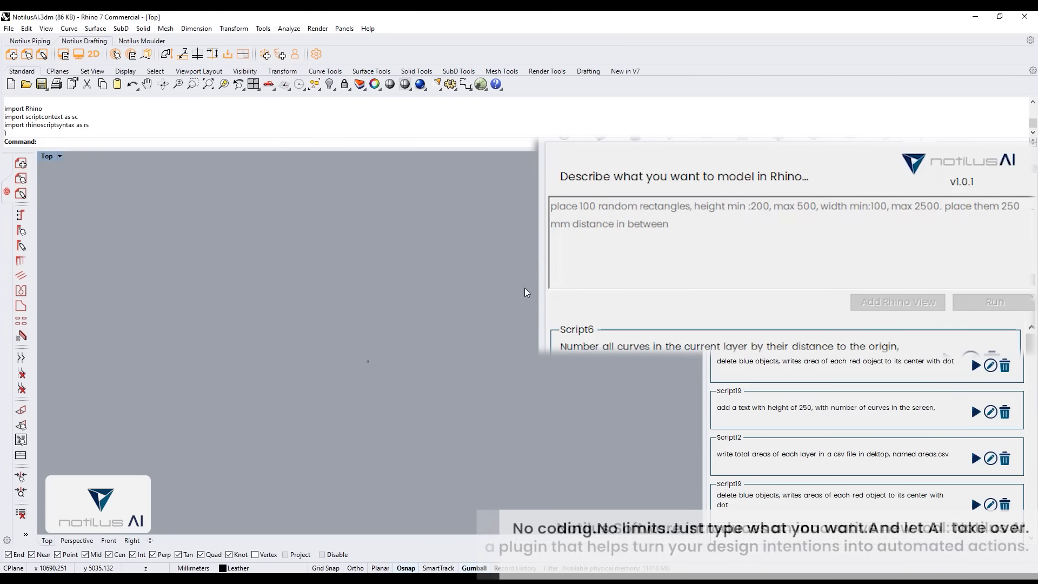
click(994, 301)
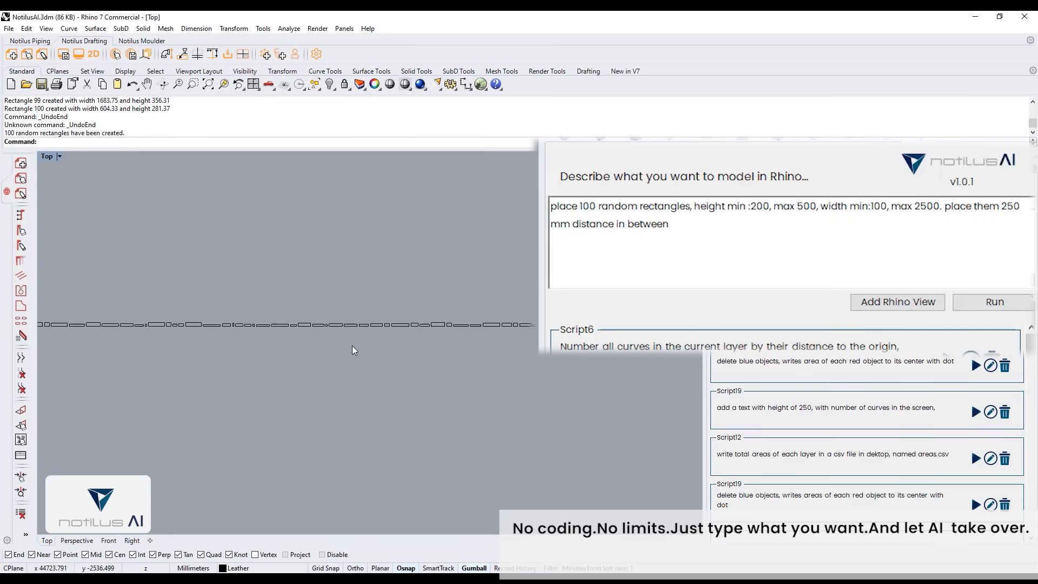
Prompt Notilus AI to order all closed curves by area 250 mm apart, rerunning after the script error.
text(place all curves)
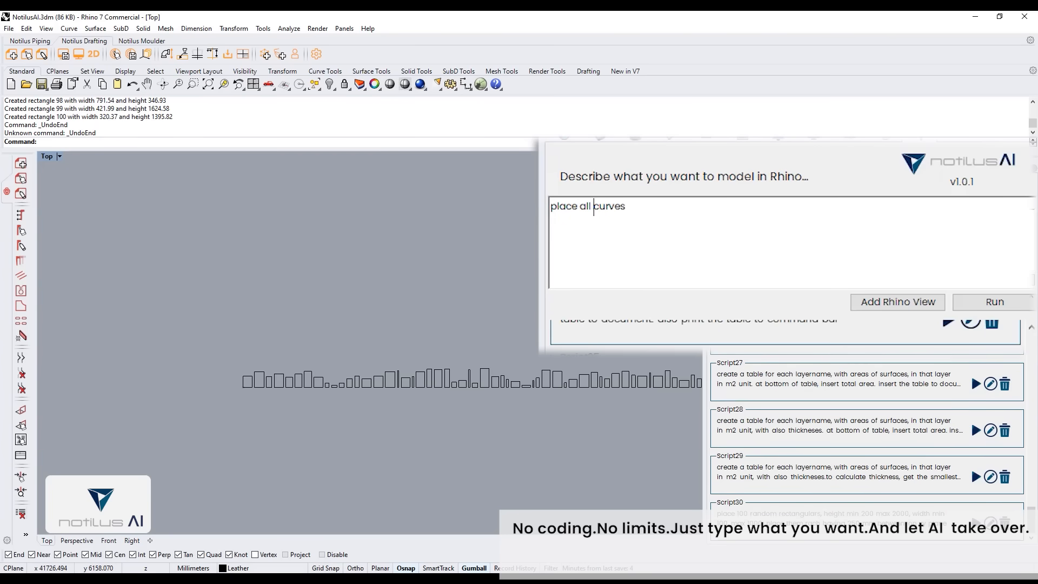
text(closed curves according to)
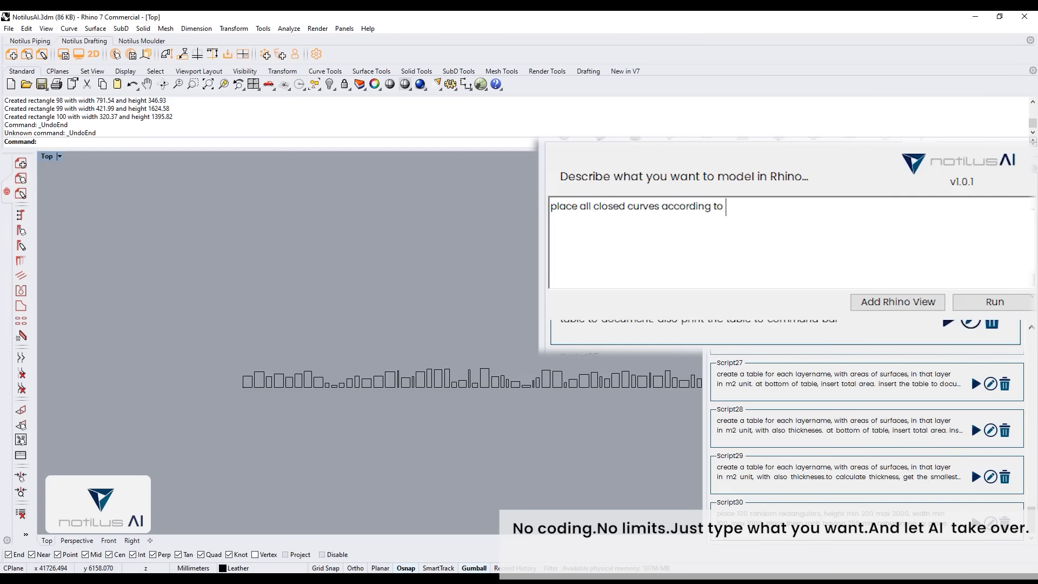
text(its area ordered, give 250 mm distance)
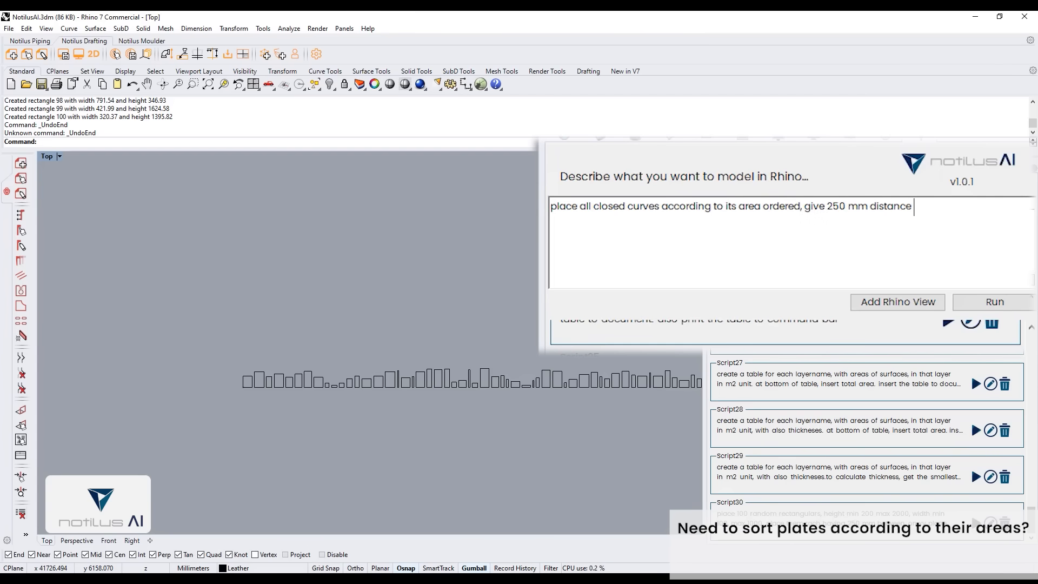
text(between them)
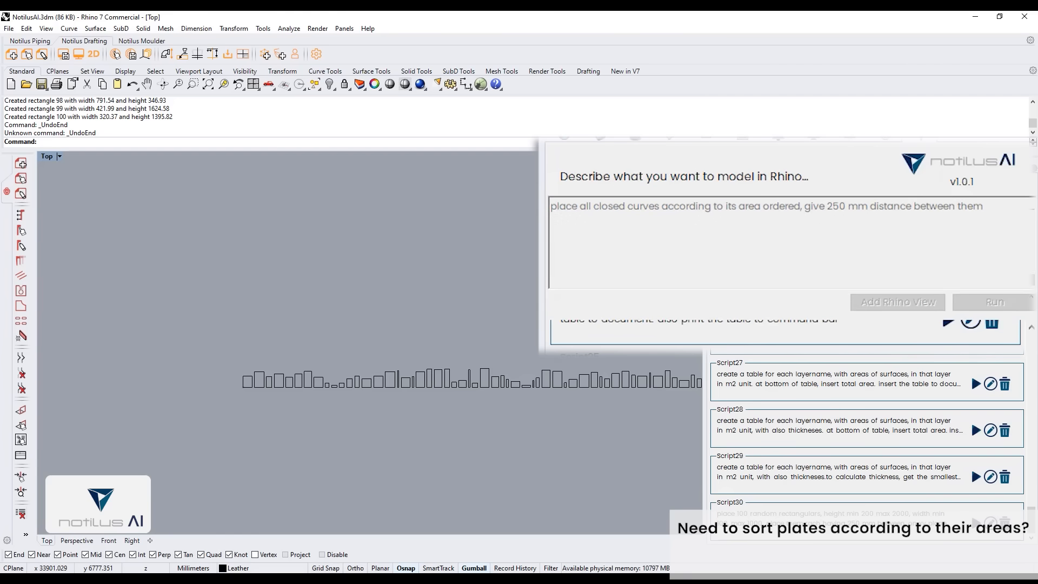
click(993, 302)
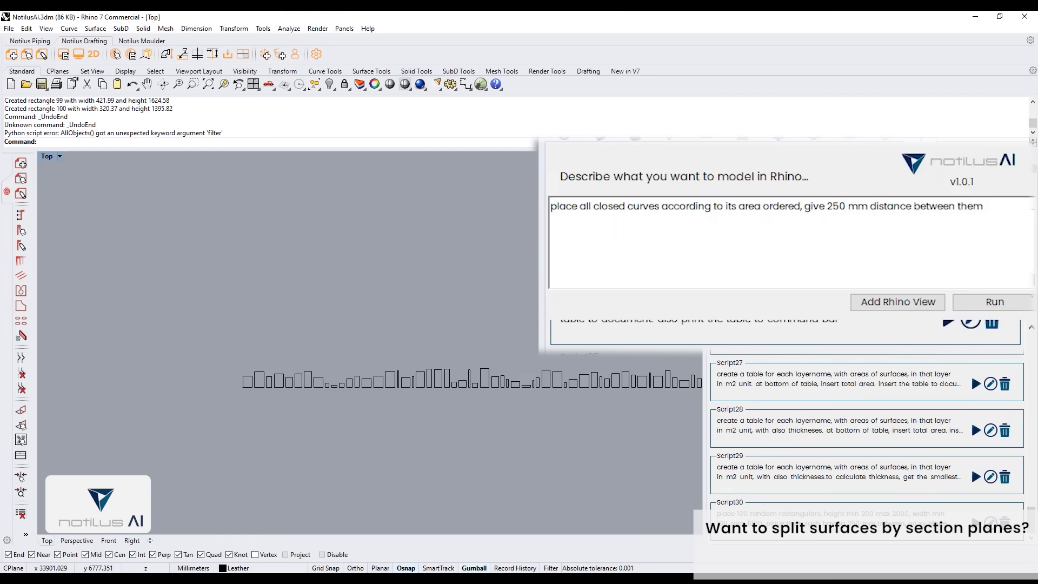
mouse_move(502, 318)
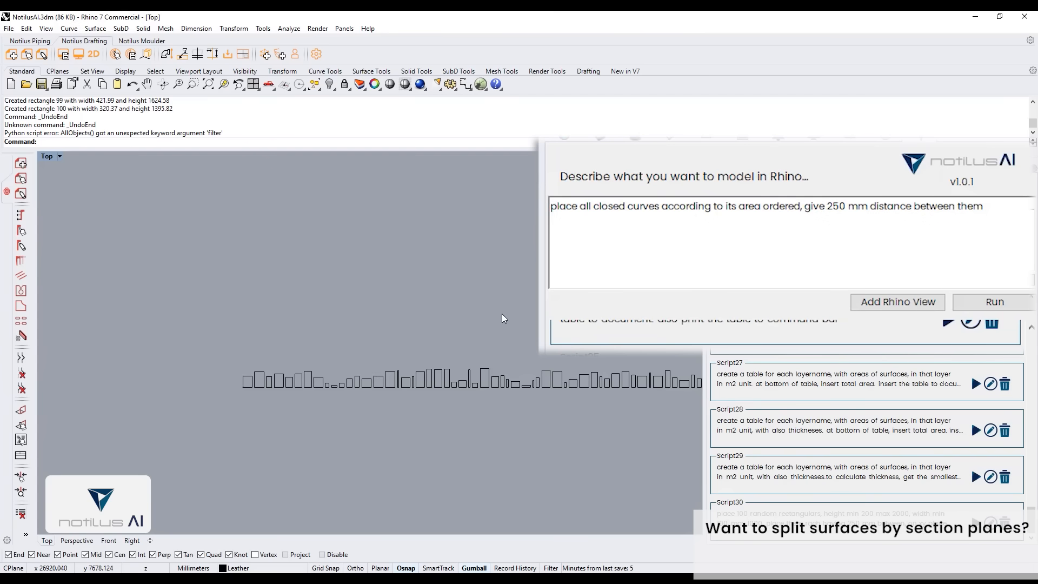
click(992, 302)
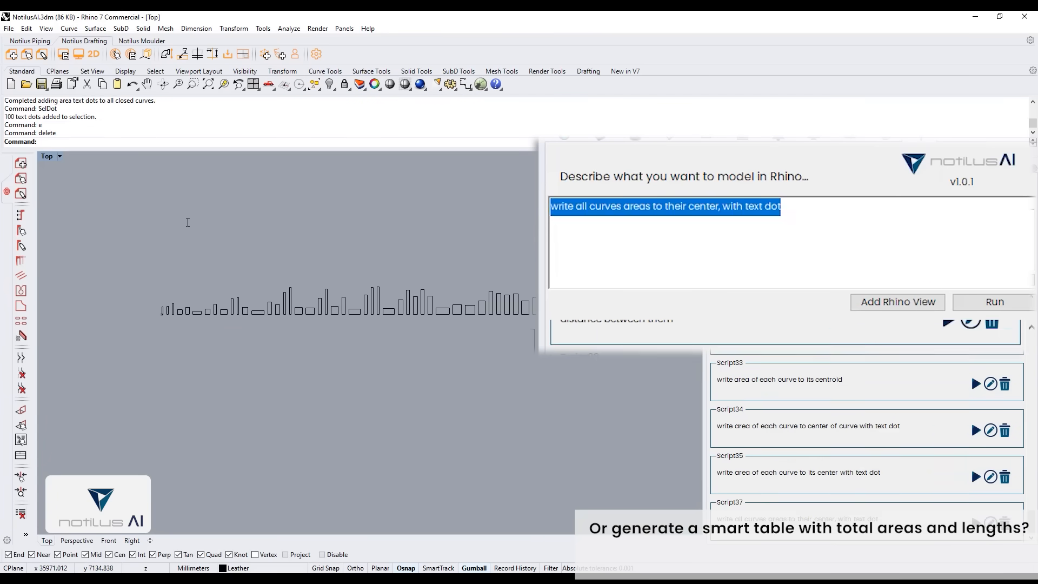
Prompt Notilus AI to write each closed curve's area as a text dot at its center and run it.
text(write areas)
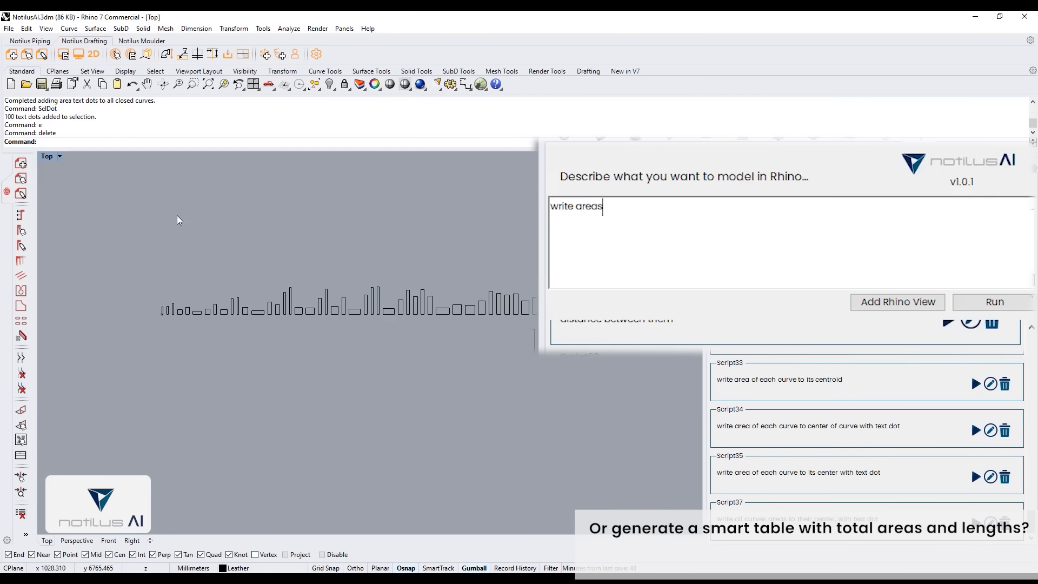
text(of all curves)
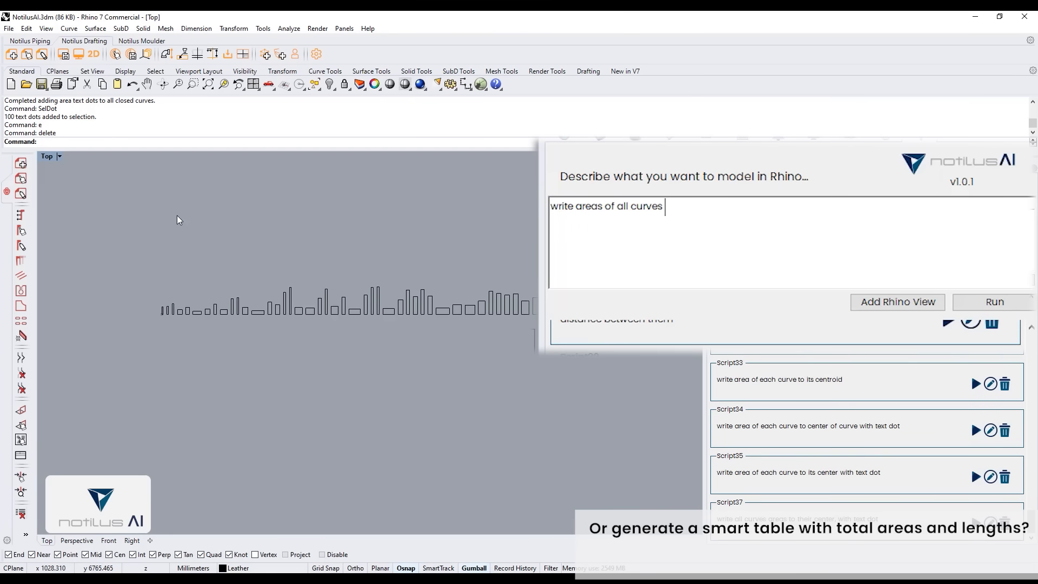
text(to their center)
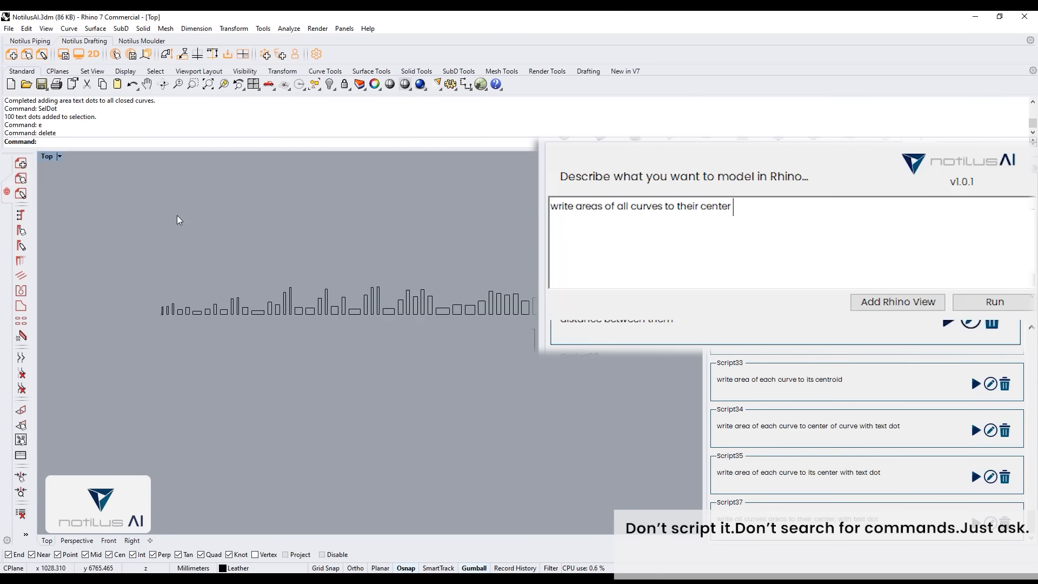
text(with text dot)
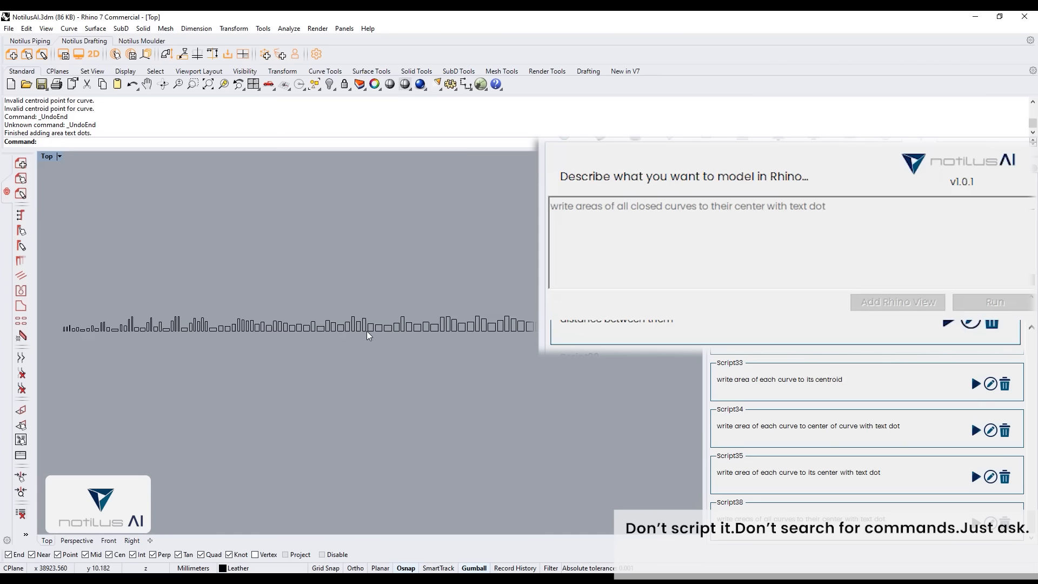
click(994, 302)
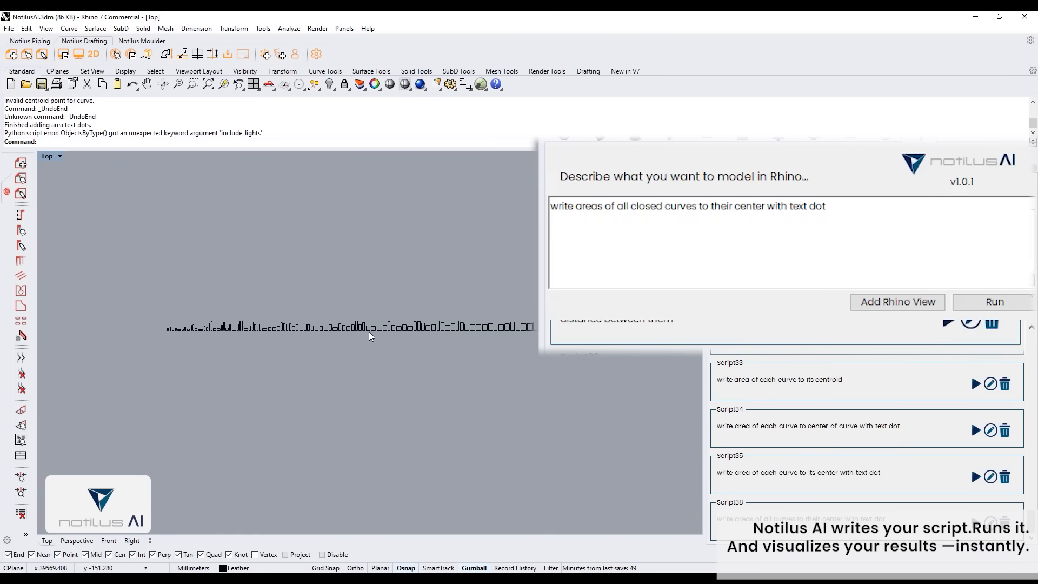
click(994, 302)
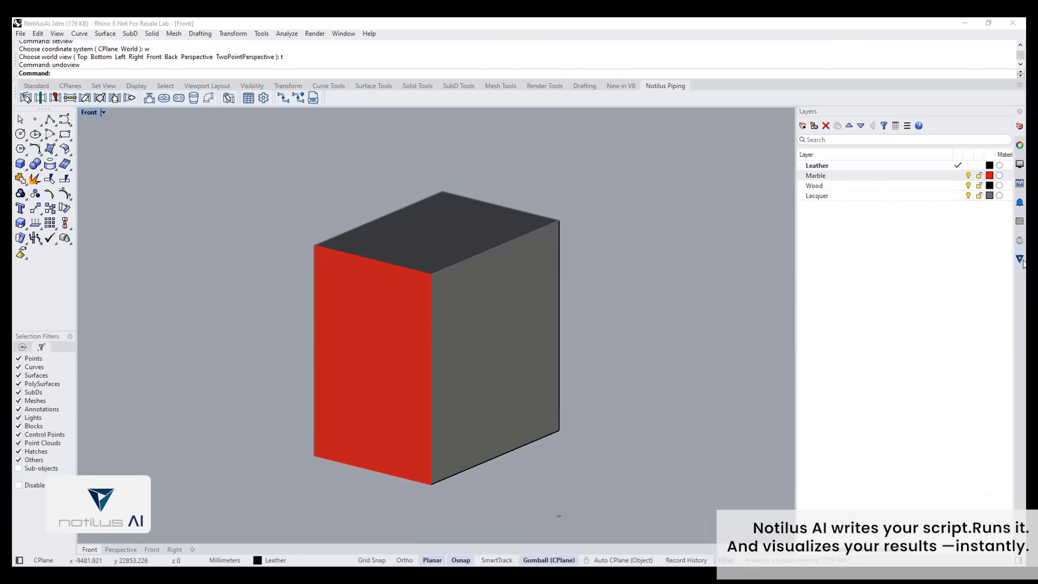
Begin a Notilus AI request for a table of each layer name with its surface area in m2.
click(1019, 259)
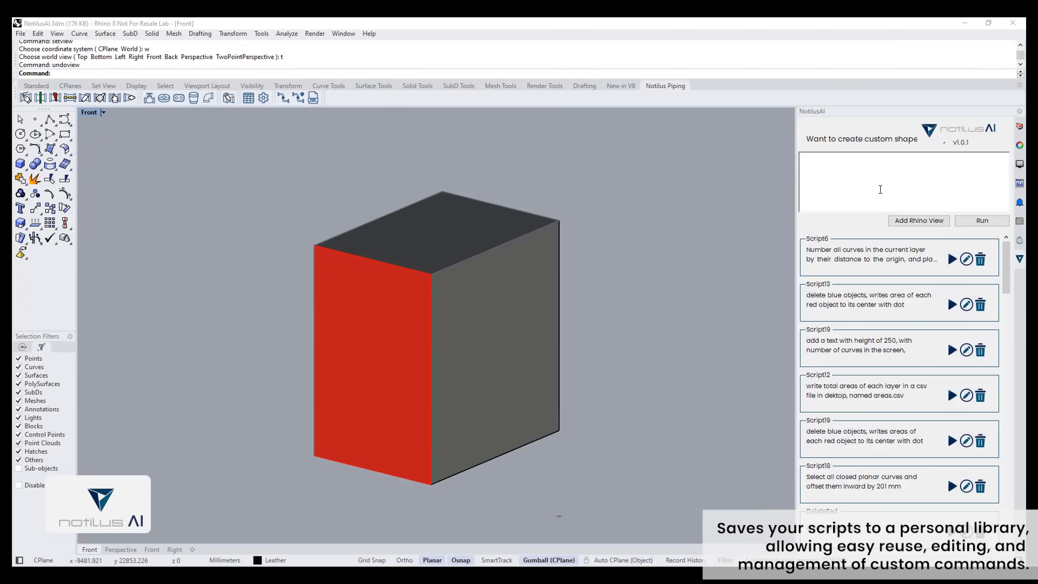
text(crea)
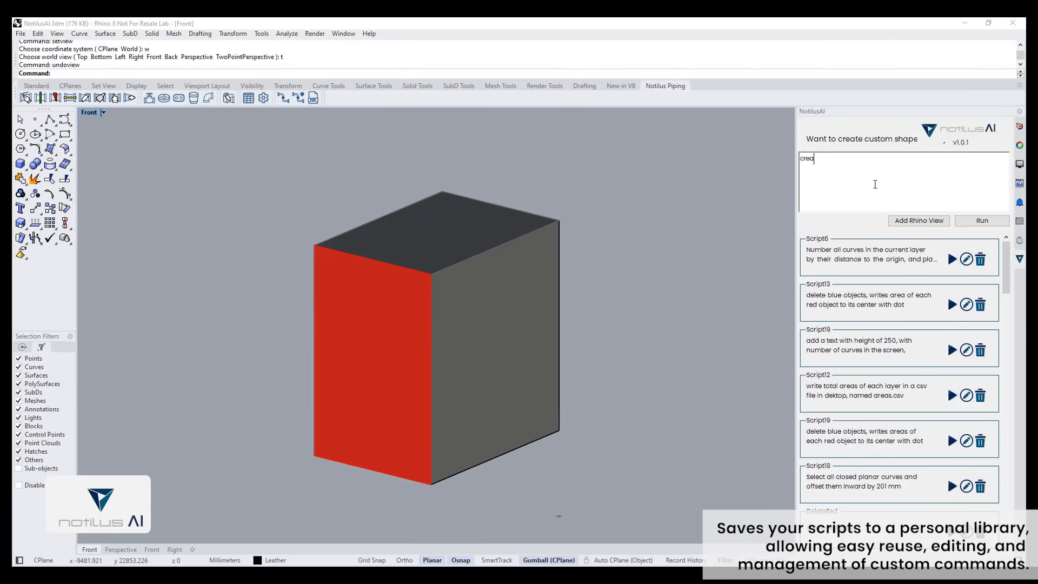
text(create a table for ea)
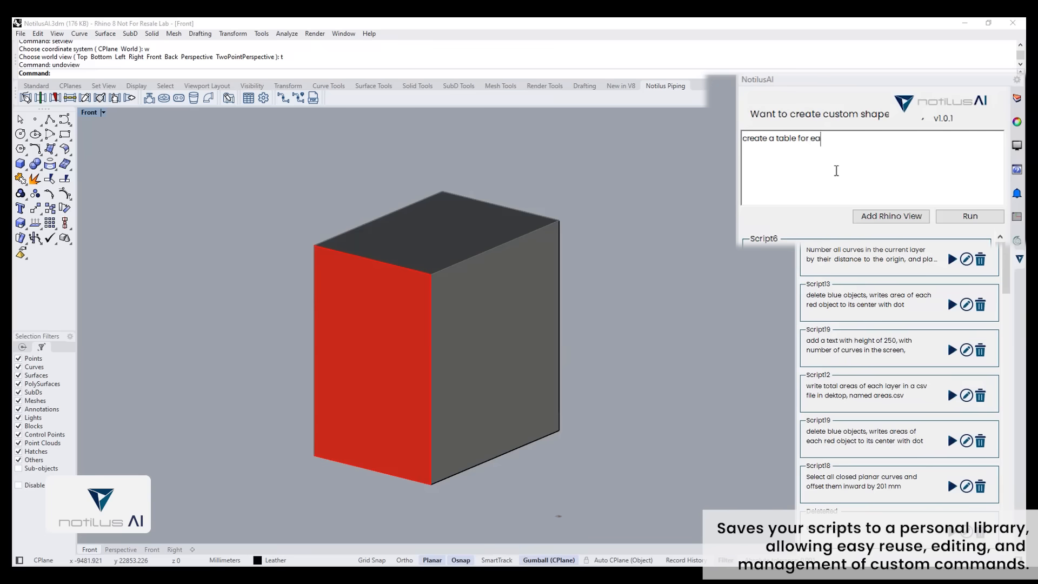
text(ch layername, with areas of surfaces, in)
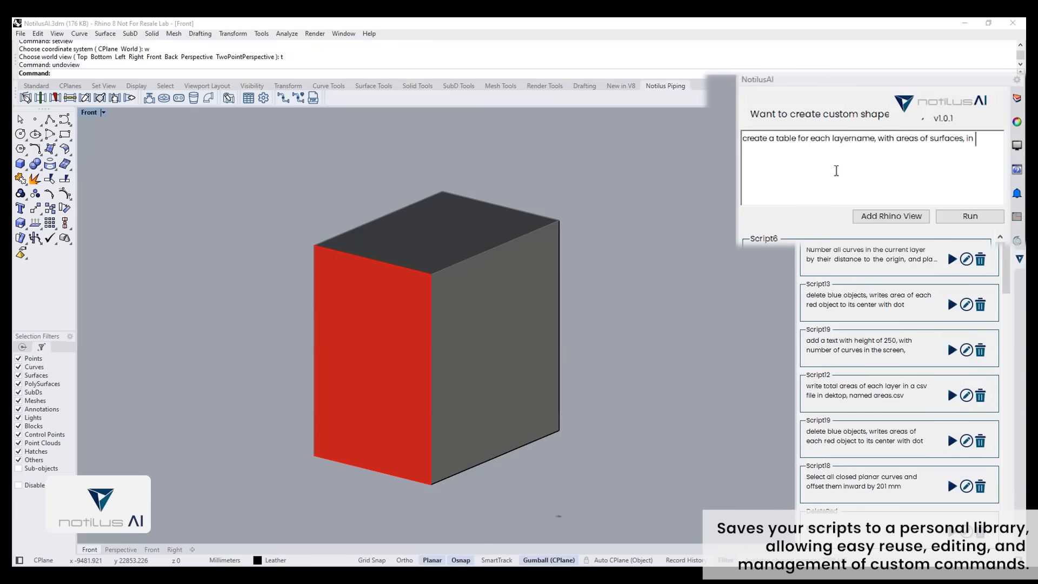
text(that layer in)
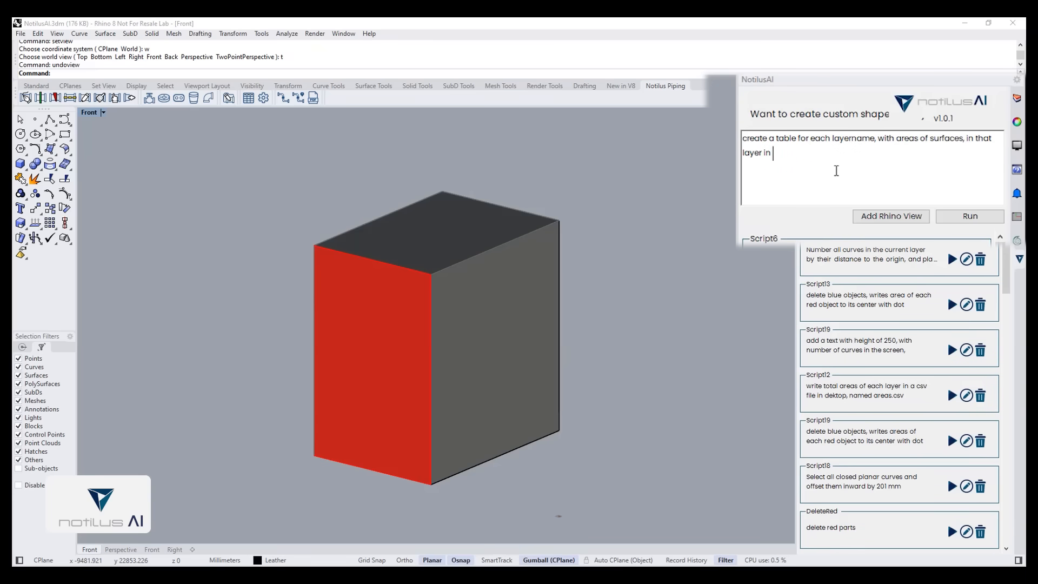
text(m2 unit. at bottom of)
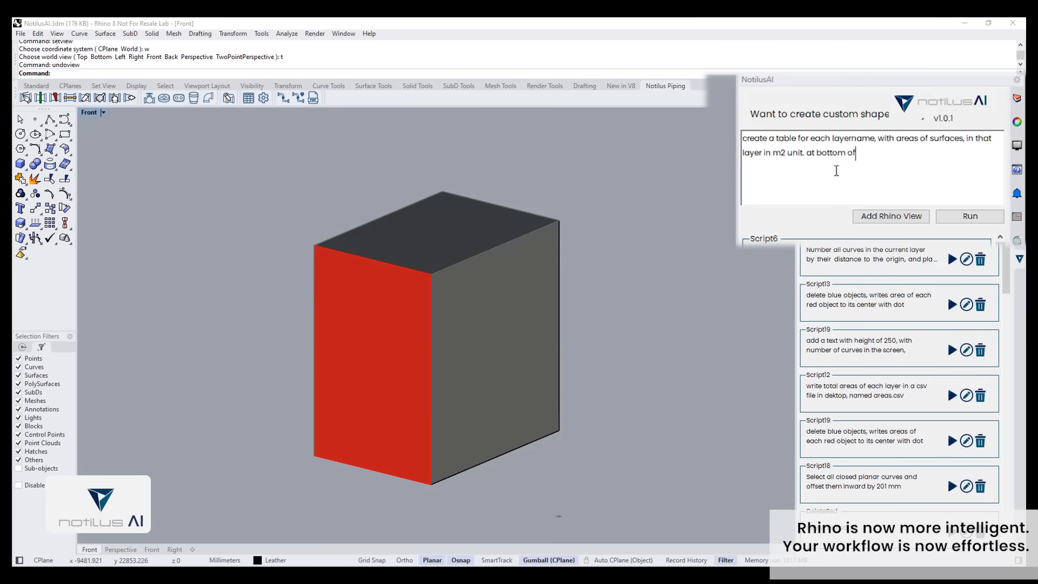
Extend the request to add a total area row, insert the table in the document and print it to the command bar.
text(table, insert tota)
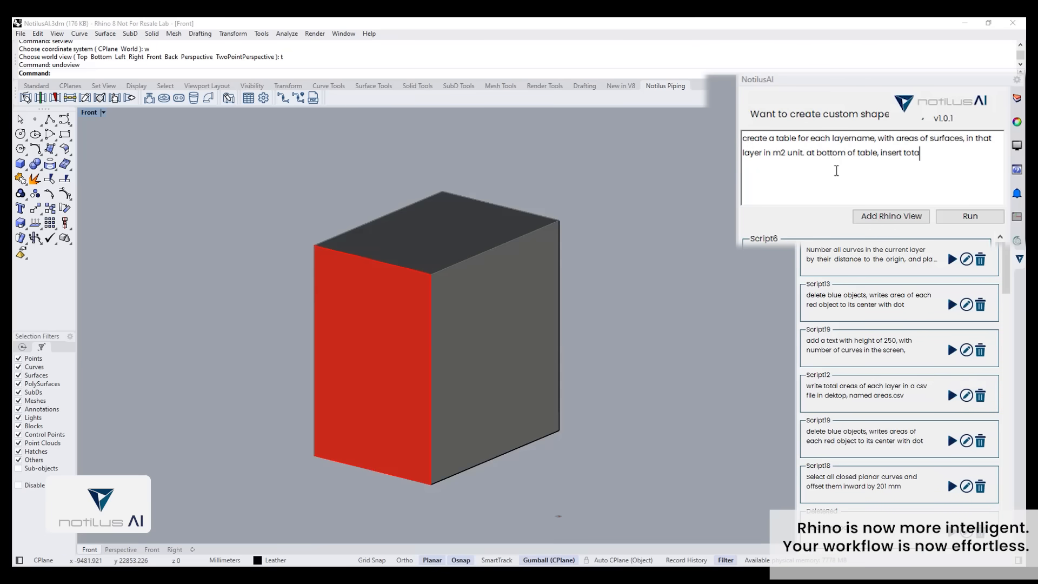
text(l area. I)
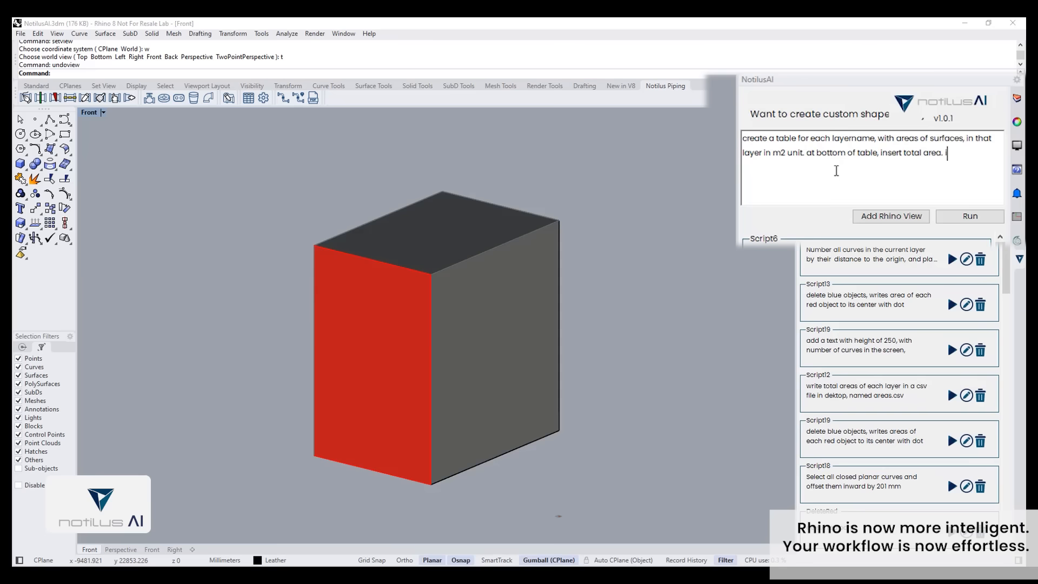
text(insert the table to)
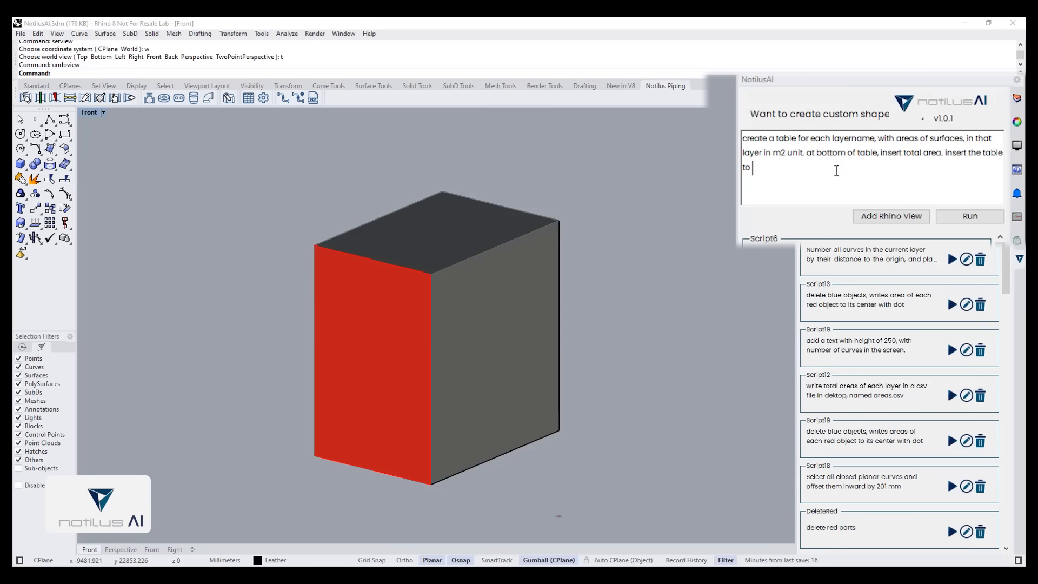
text(document and print)
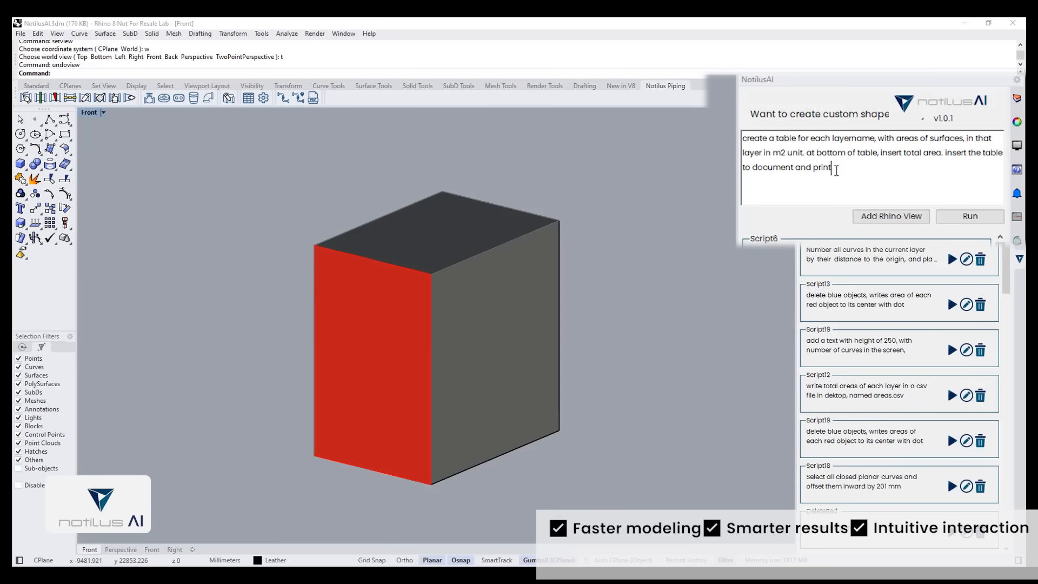
text(table to command bar)
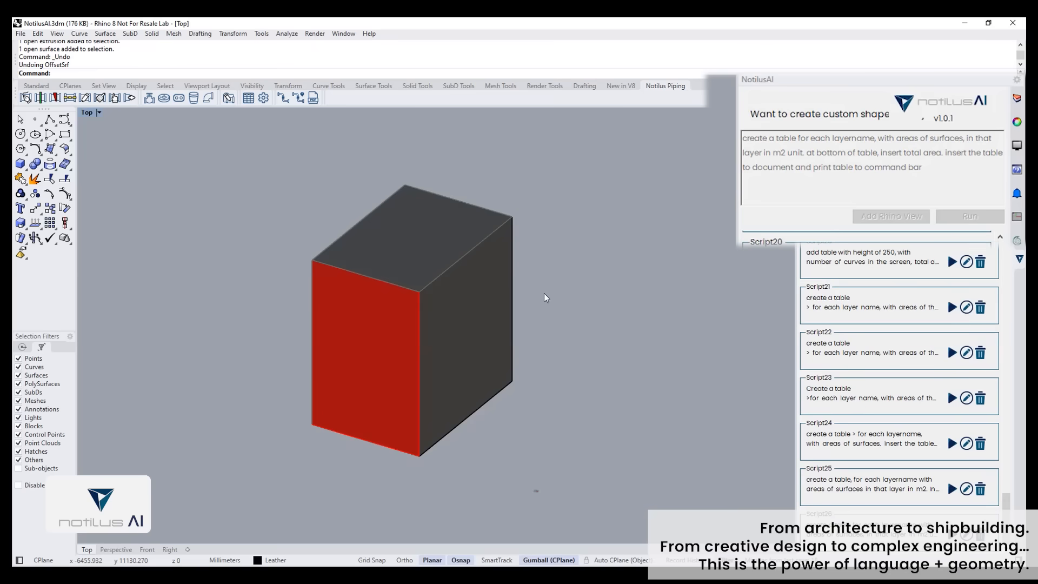
mouse_move(647, 418)
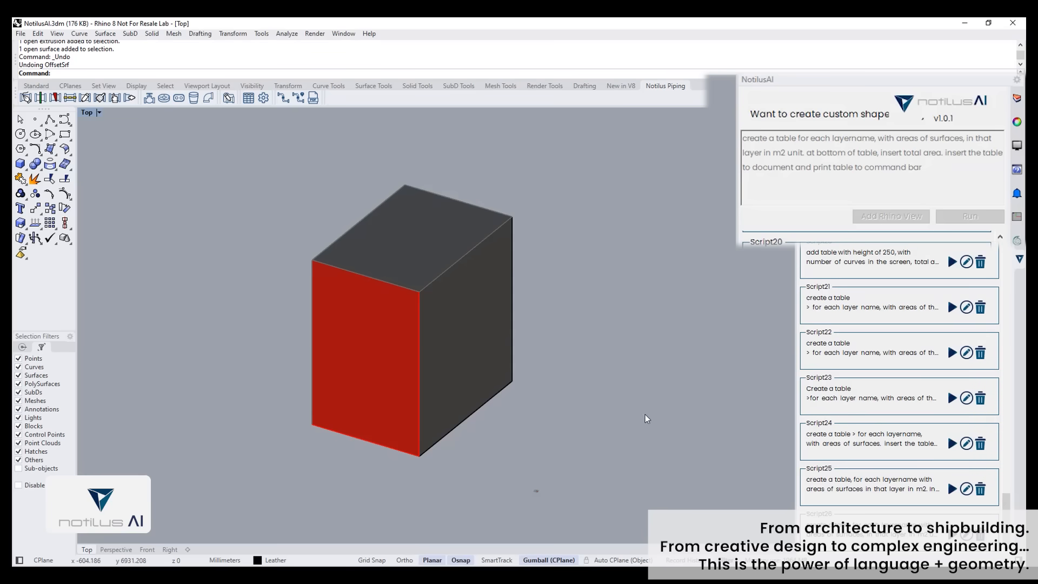
mouse_move(651, 430)
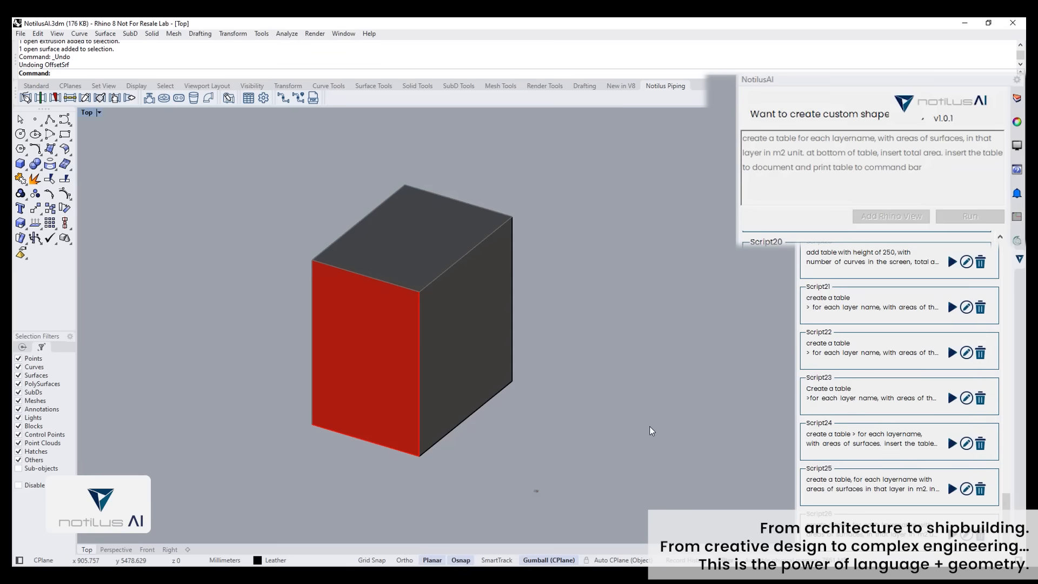
mouse_move(658, 435)
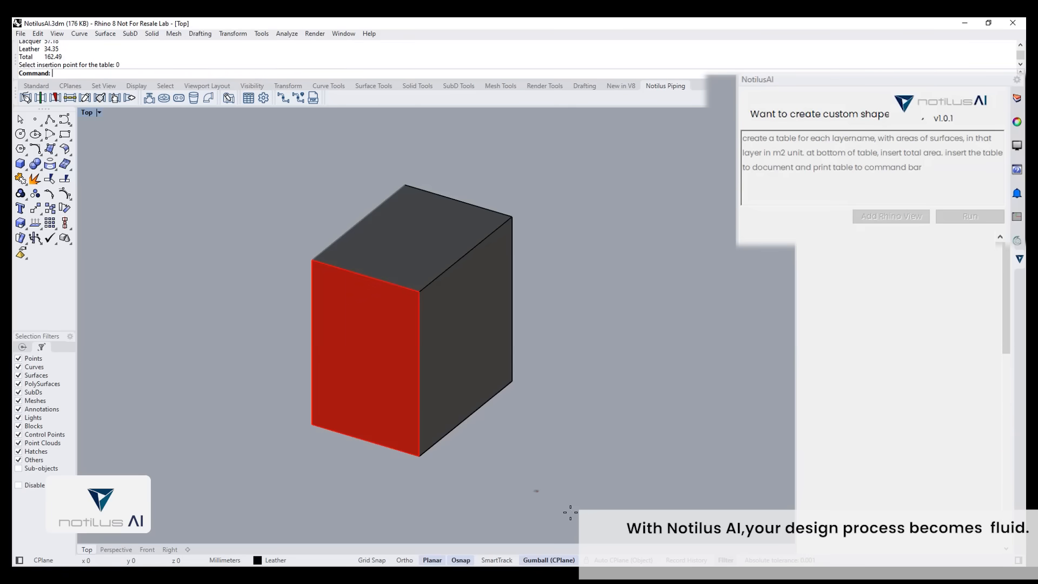
Pick the insertion point for the layer area table, reporting the 162.49 total in the command history.
click(969, 217)
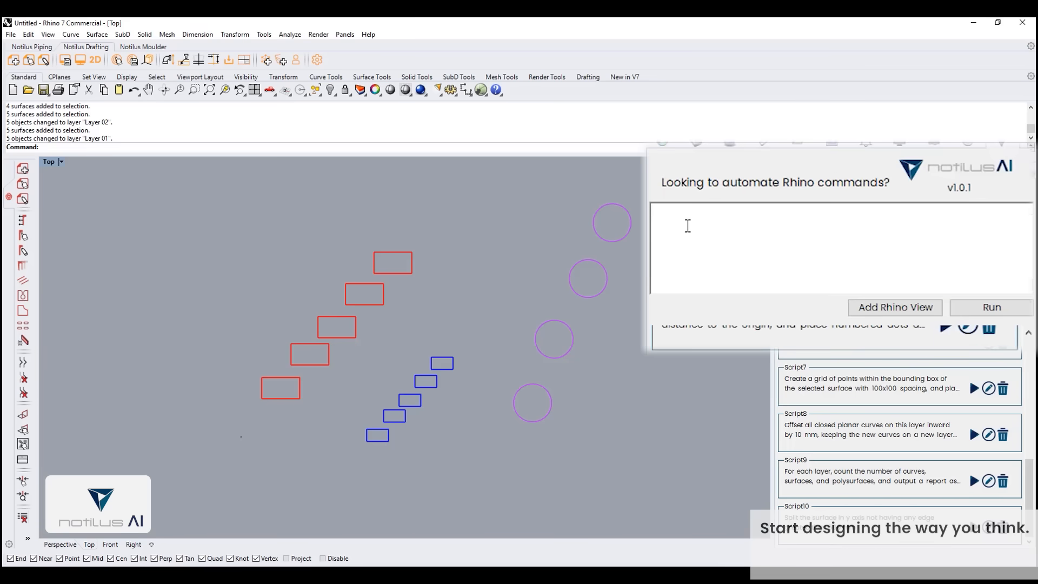
Prompt Notilus AI to write each layer's total surface area to a desktop .xlsx file, then open the exported areas file.
text(write the total)
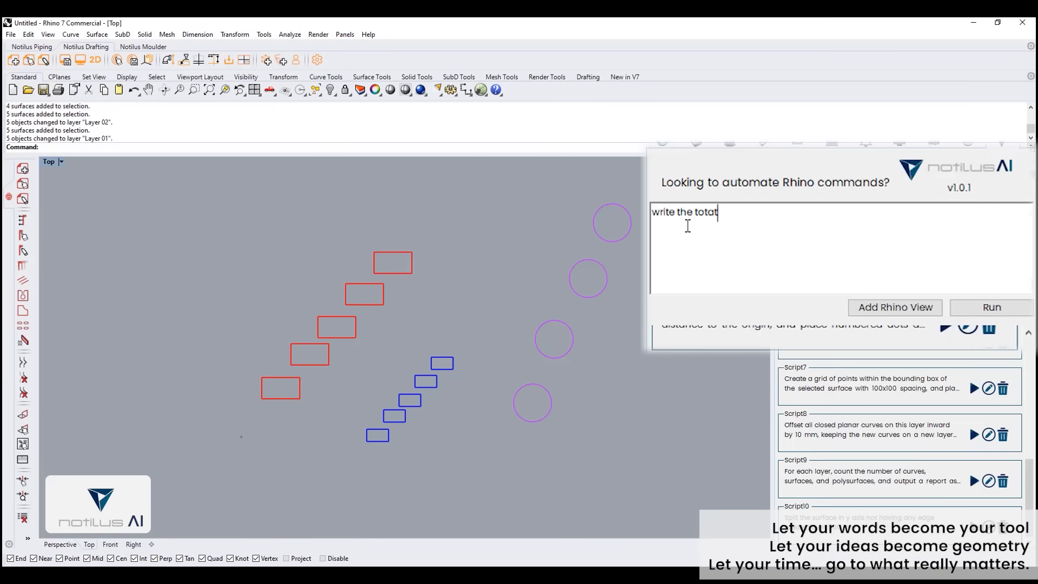
text(l area of each layer)
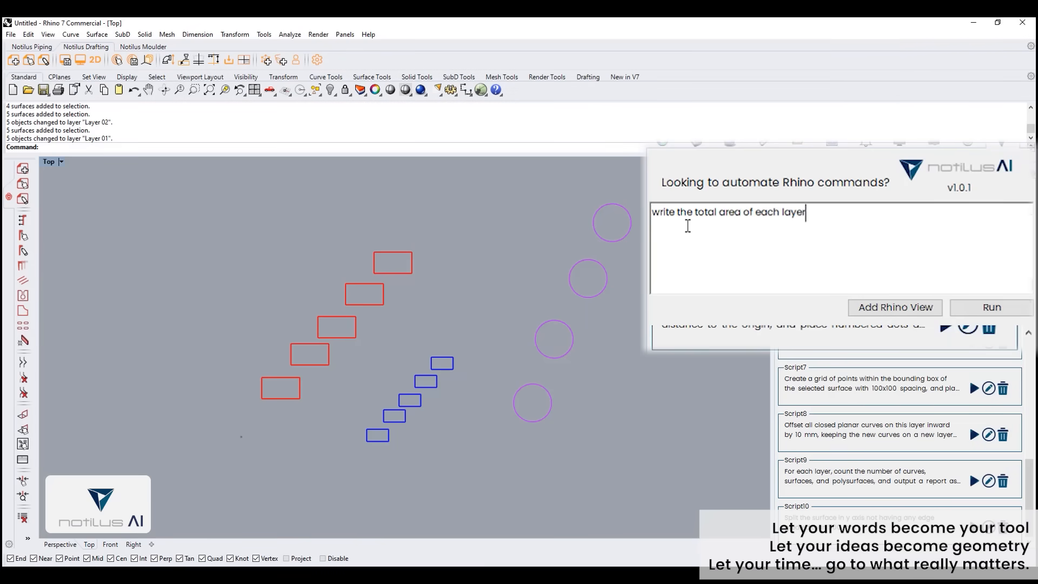
text(s of)
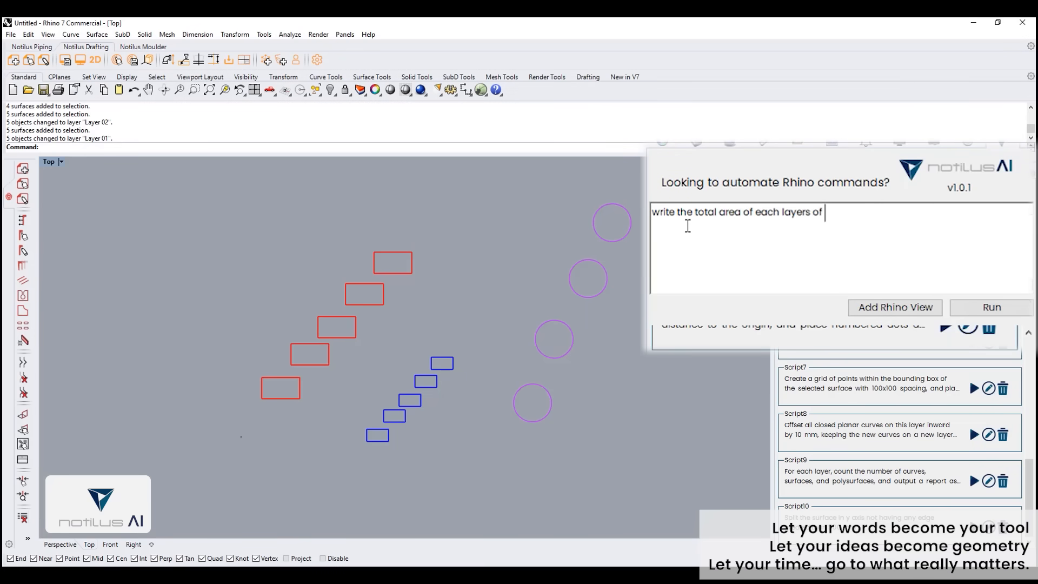
text(surfaces to an)
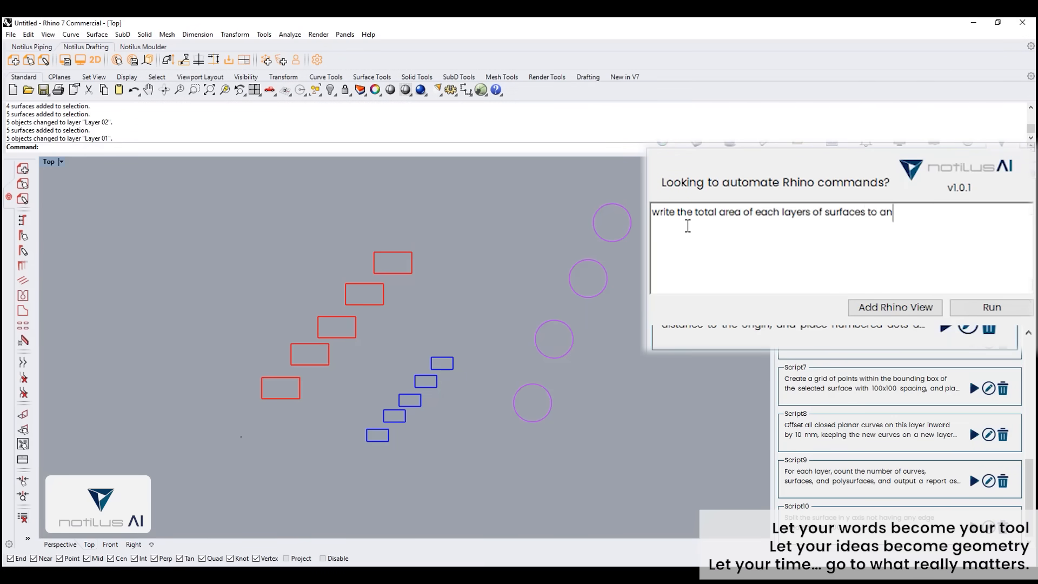
text(excel file in desktop, named areas)
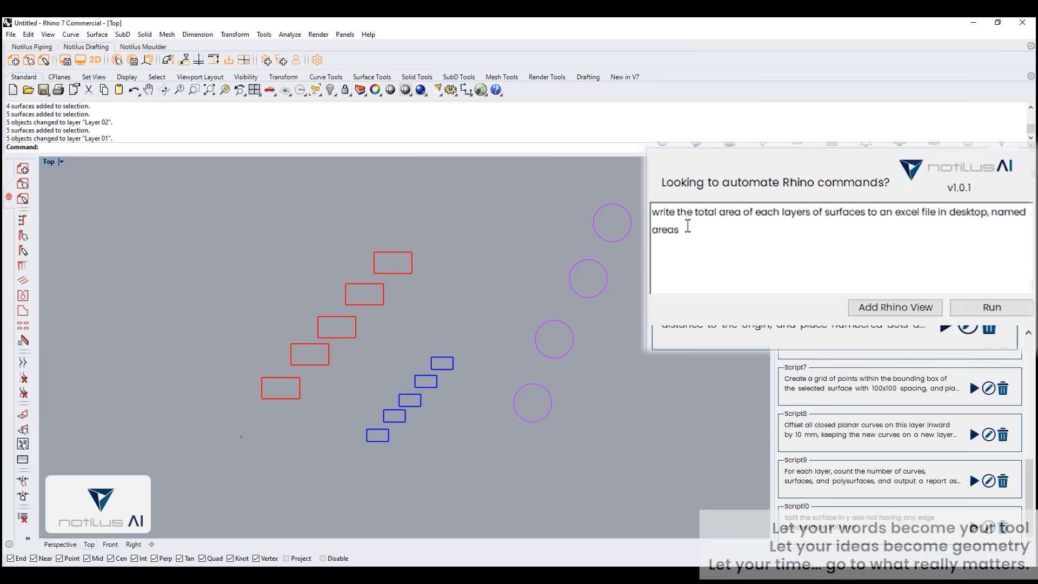
text(.xlsx.)
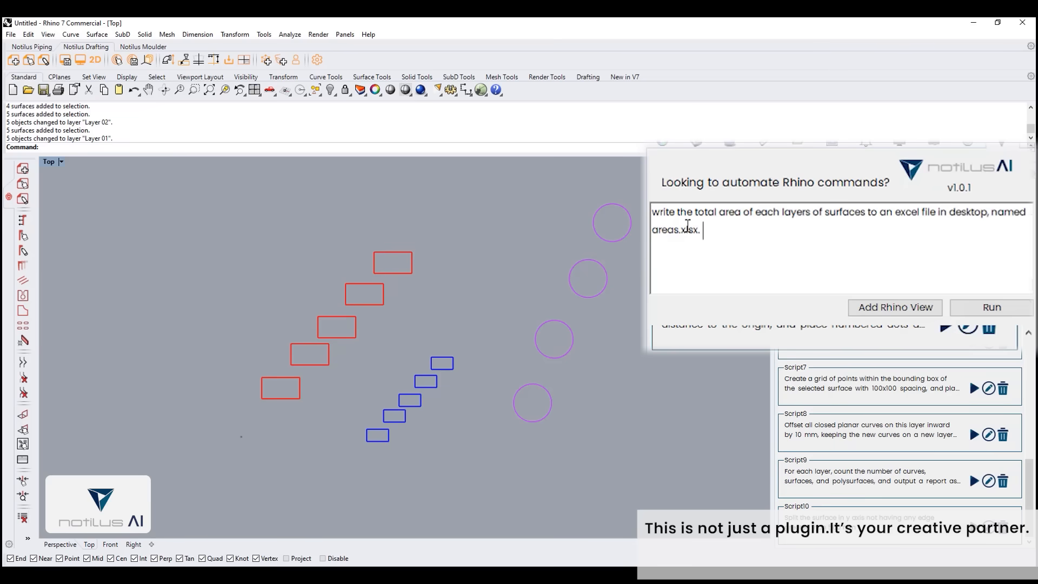
mouse_move(703, 230)
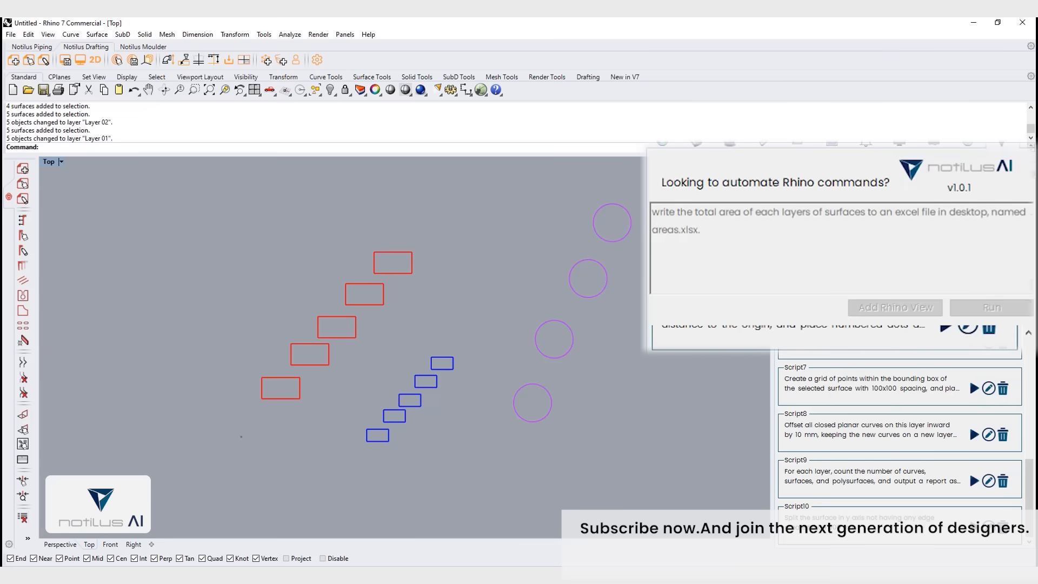
click(992, 308)
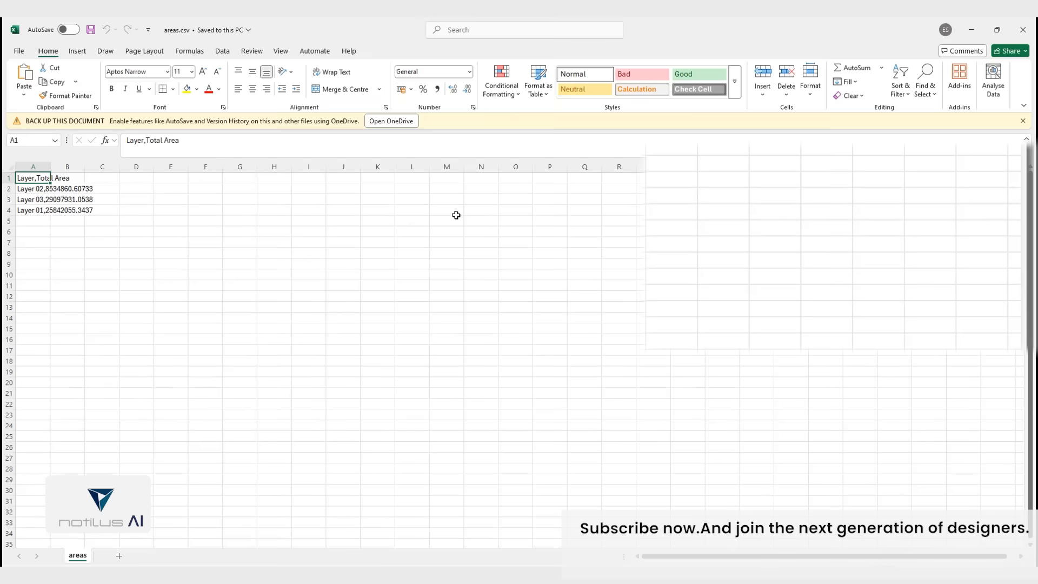